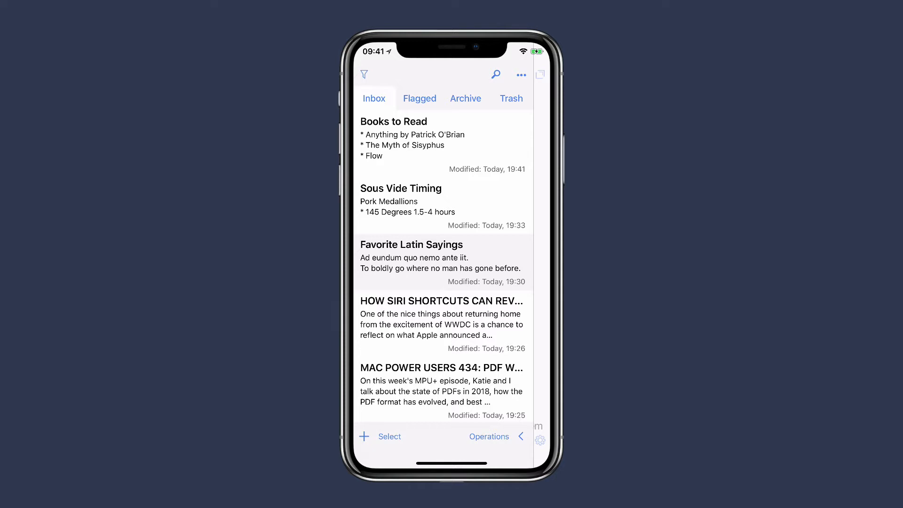
Tag the Favorite Latin Sayings note with personal and latin and return to the list.
{"action": "left_click", "coordinate": [434, 262]}
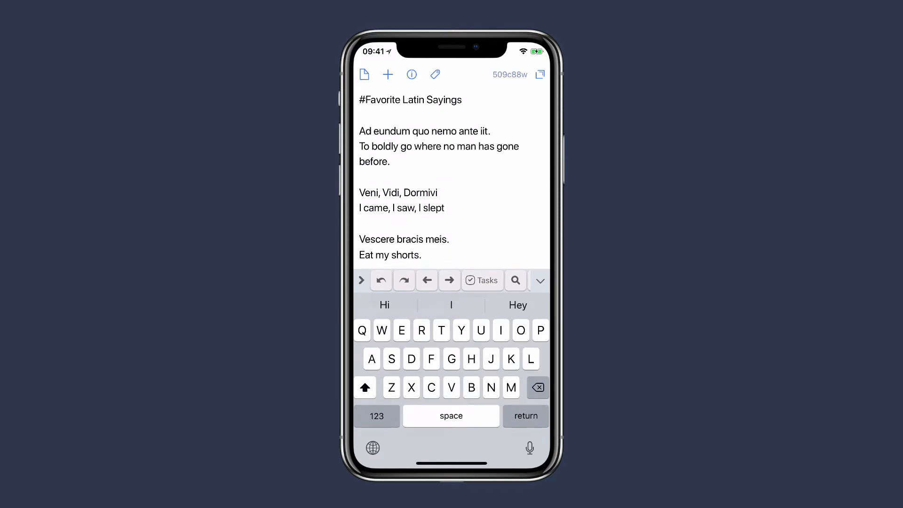
{"action": "left_click", "coordinate": [436, 74]}
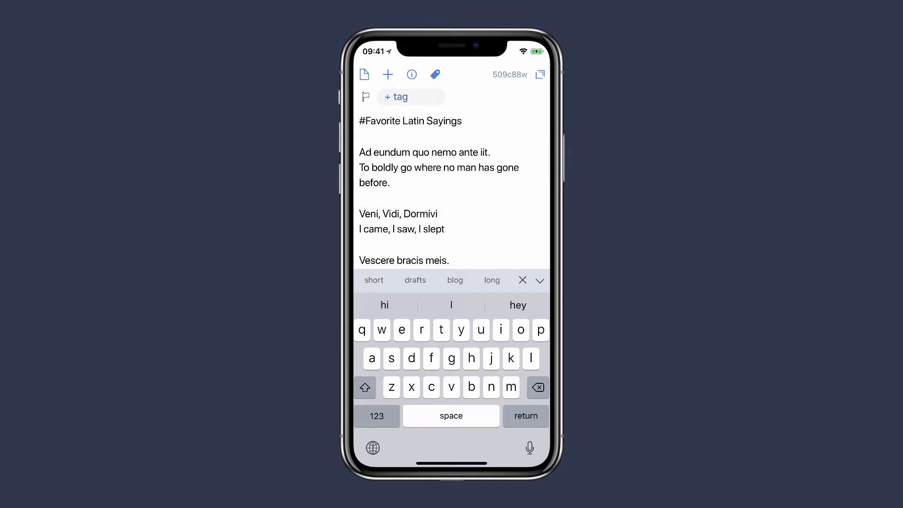
{"action": "type", "text": "per"}
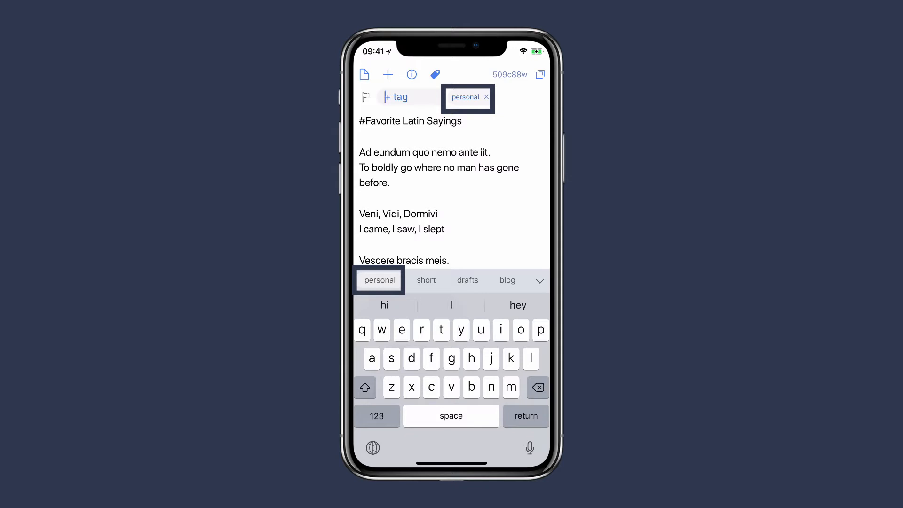
{"action": "type", "text": "latin"}
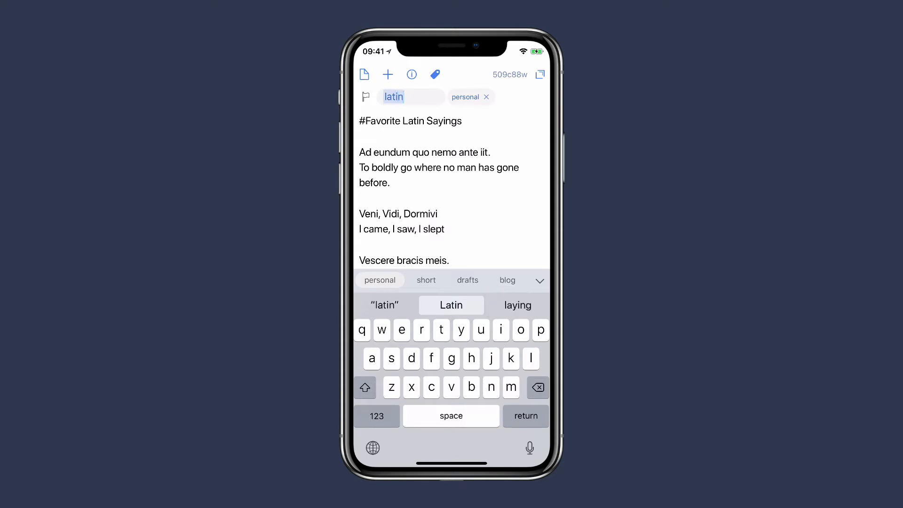
{"action": "left_click", "coordinate": [451, 304]}
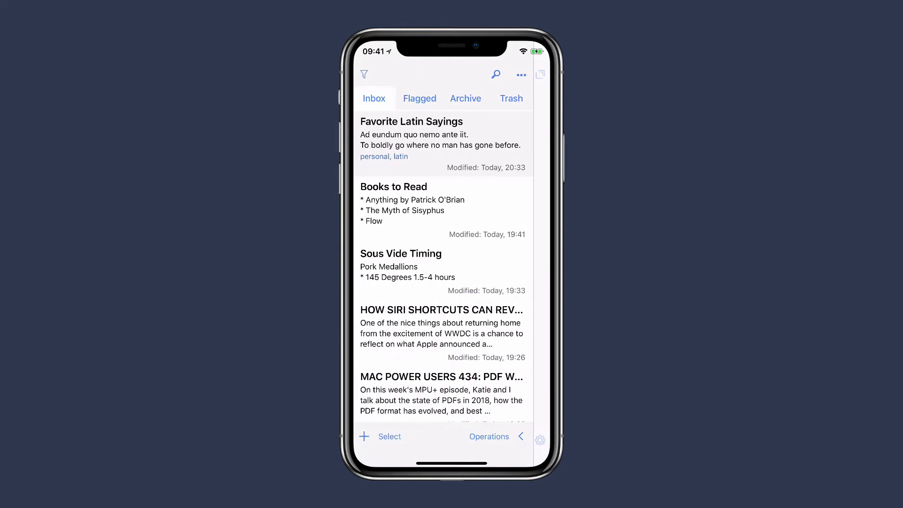
Add '* Grit' to Books to Read and tag the note personal.
{"action": "left_click", "coordinate": [383, 157]}
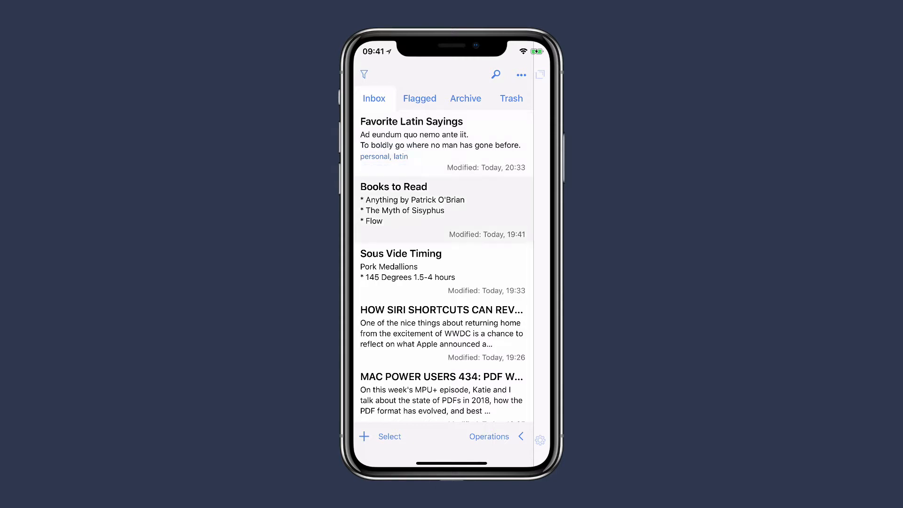
{"action": "type", "text": "Grit"}
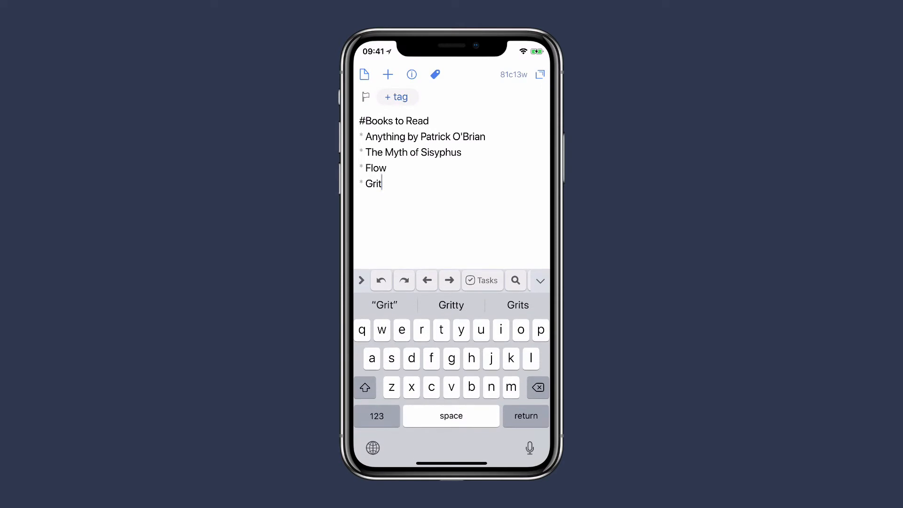
{"action": "left_click", "coordinate": [436, 75]}
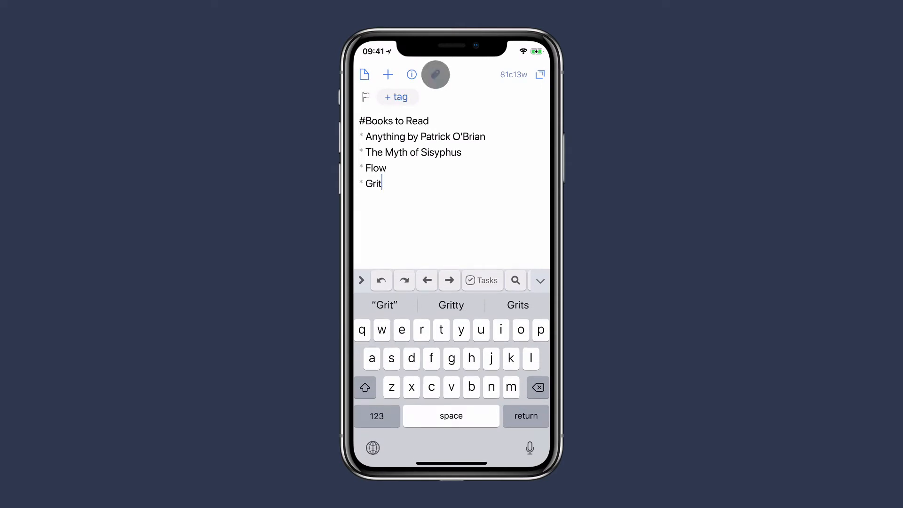
{"action": "left_click", "coordinate": [435, 74]}
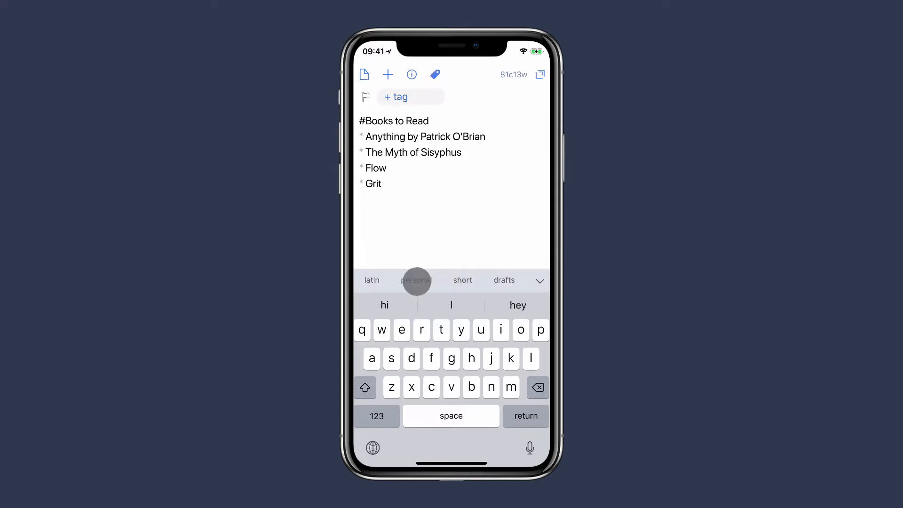
{"action": "left_click", "coordinate": [416, 280]}
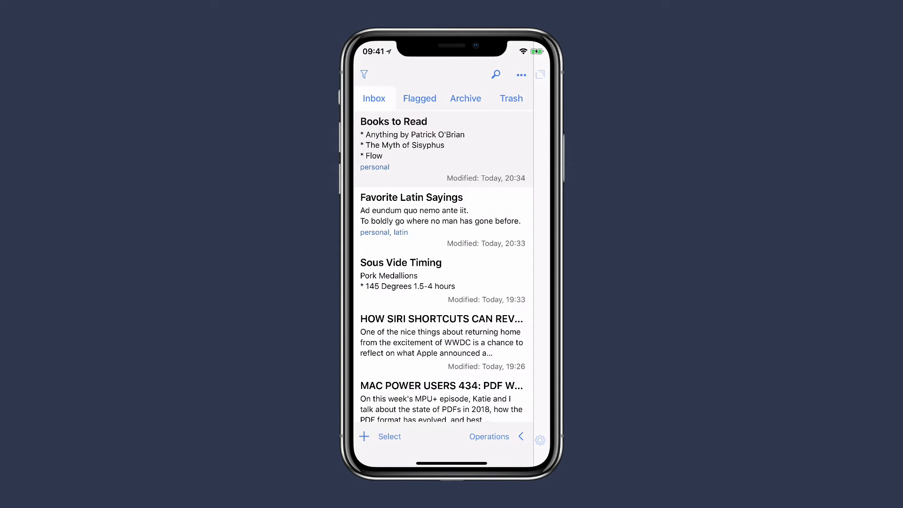
Open Sous Vide Timing to tag it personal as well.
{"action": "left_click", "coordinate": [400, 262]}
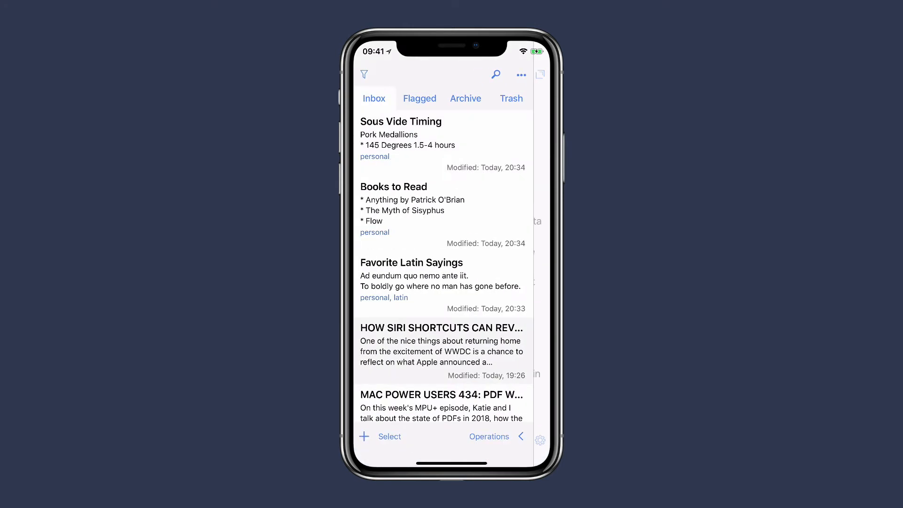
{"action": "scroll", "scroll_direction": "down", "scroll_amount": 3}
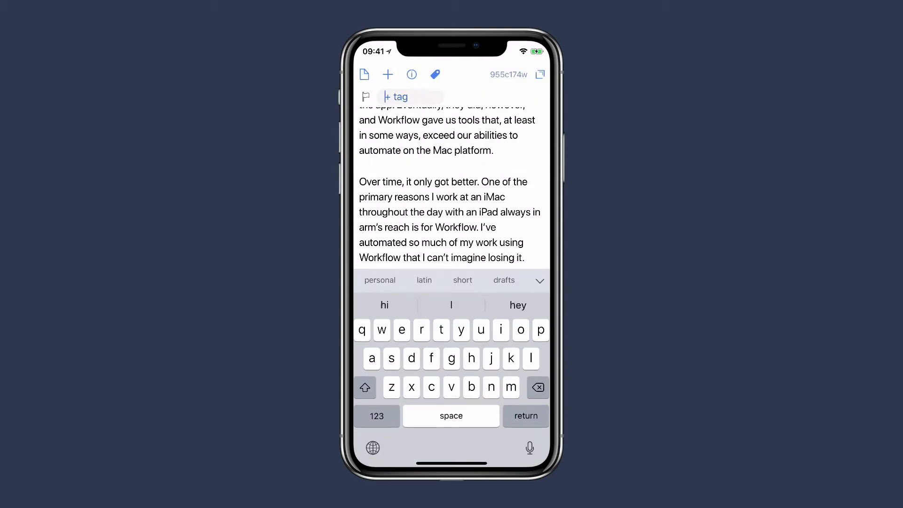
Tag the Siri Shortcuts article and the MAC POWER USERS 434: PDF WORKFLOWS note as blog.
{"action": "type", "text": "blog"}
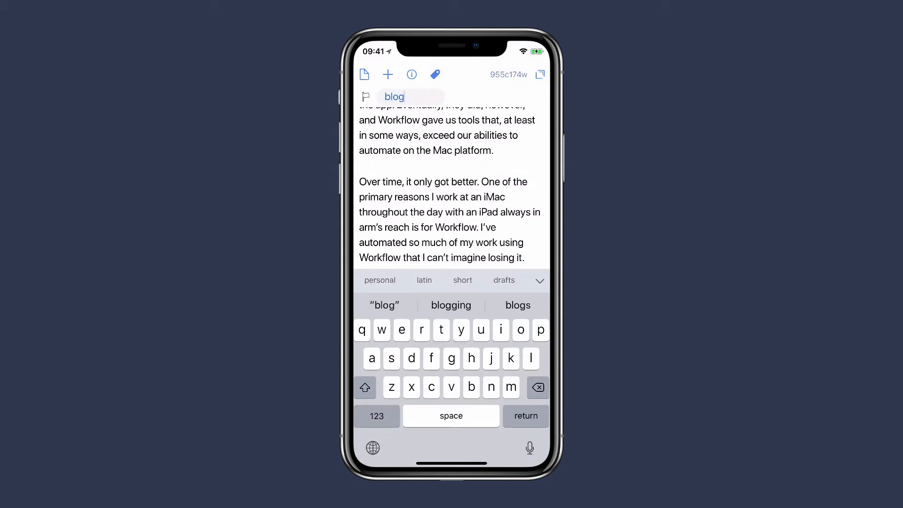
{"action": "key", "text": "return"}
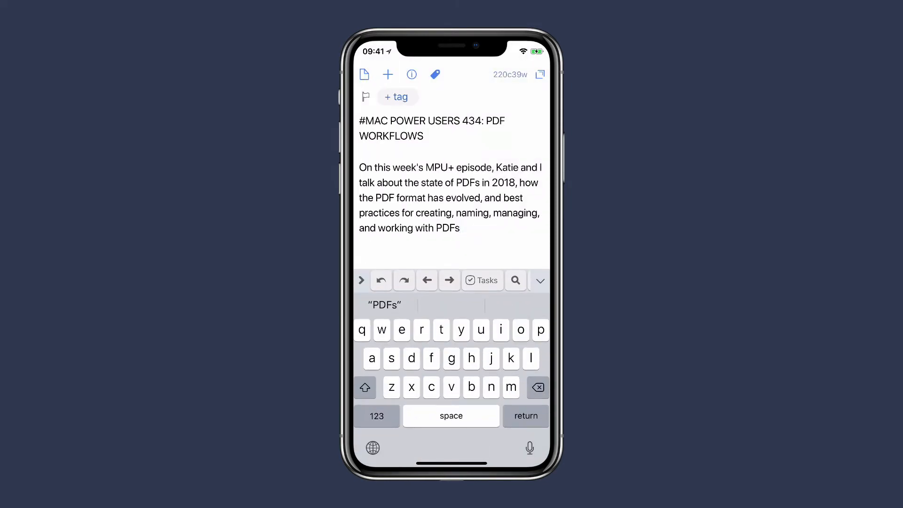
{"action": "left_click", "coordinate": [436, 75]}
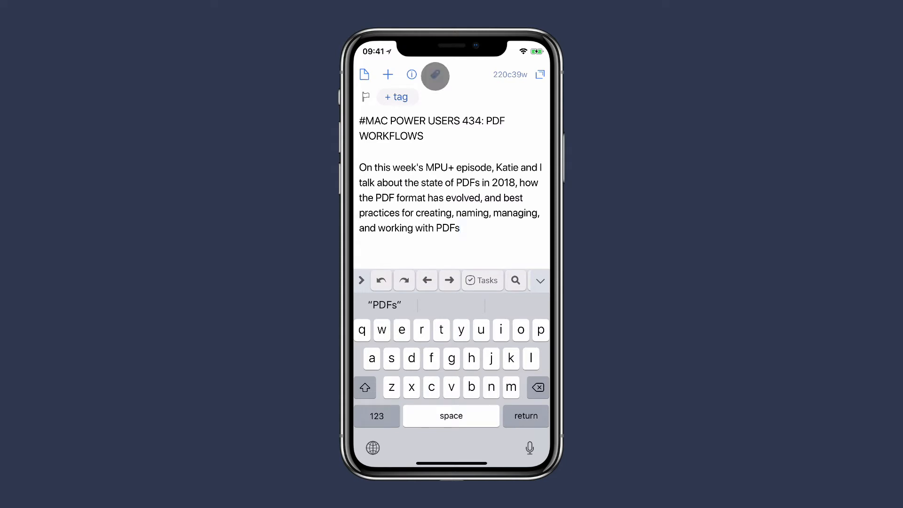
{"action": "left_click", "coordinate": [435, 74]}
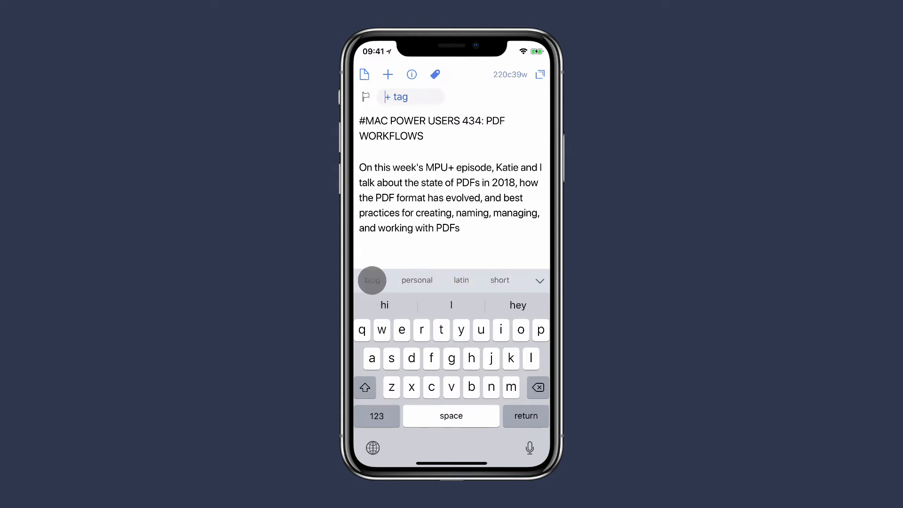
Tag the Grocery List note as personal.
{"action": "left_click", "coordinate": [372, 281]}
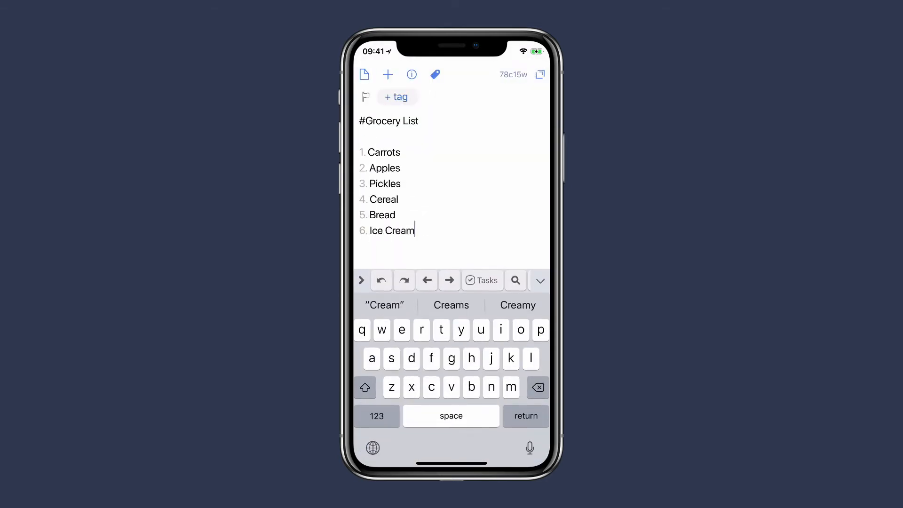
{"action": "left_click", "coordinate": [397, 96]}
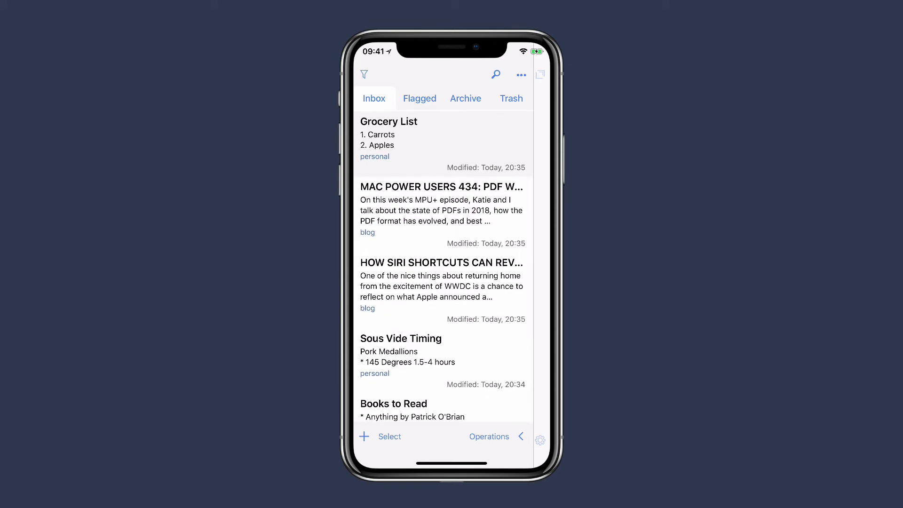
Filter the inbox to notes tagged personal and latin.
{"action": "left_click", "coordinate": [363, 74]}
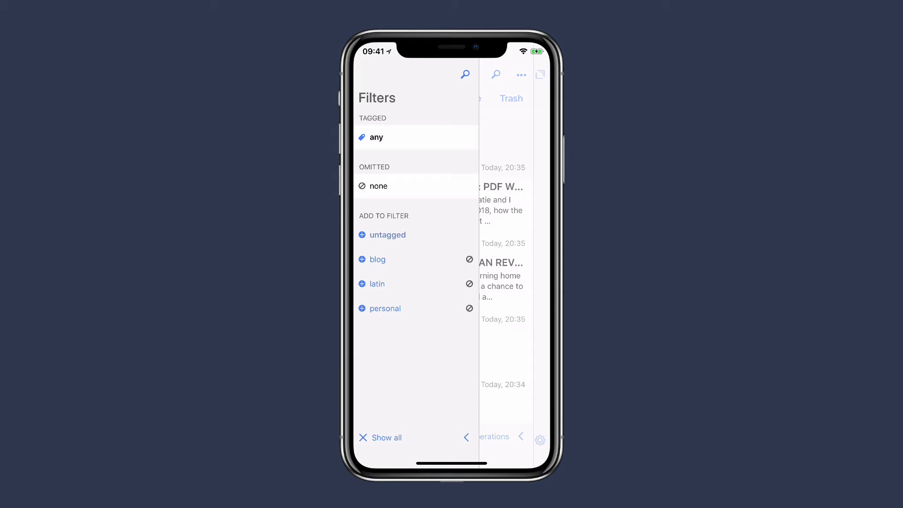
{"action": "left_click", "coordinate": [383, 309]}
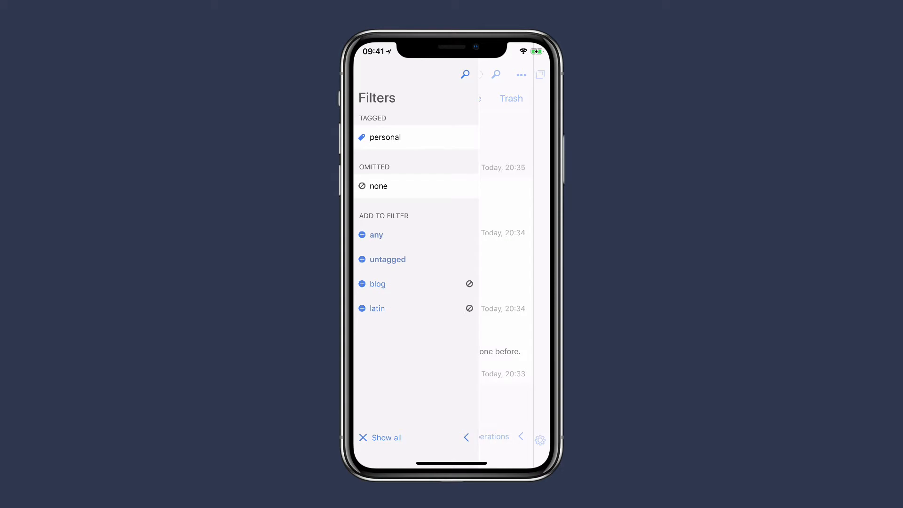
{"action": "left_click", "coordinate": [383, 137]}
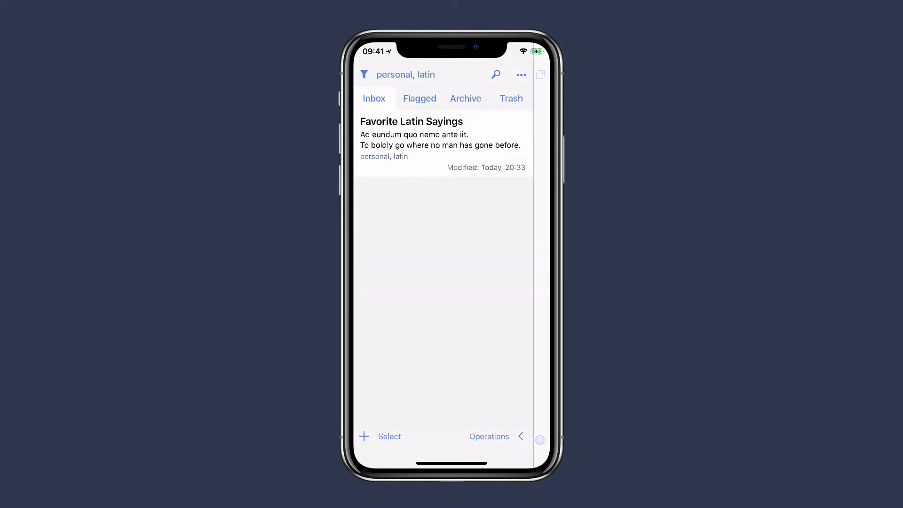
Drop latin from the filter, then show all notes unfiltered.
{"action": "left_click", "coordinate": [363, 75]}
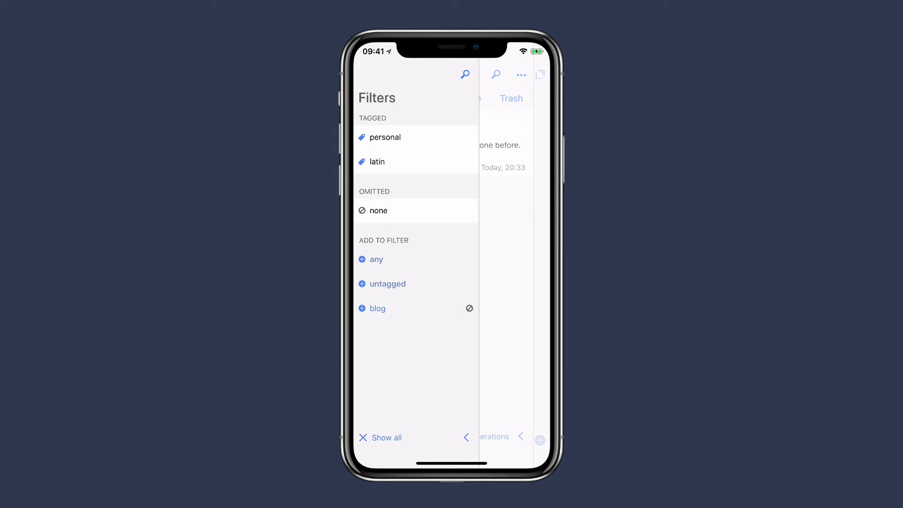
{"action": "left_click", "coordinate": [411, 166]}
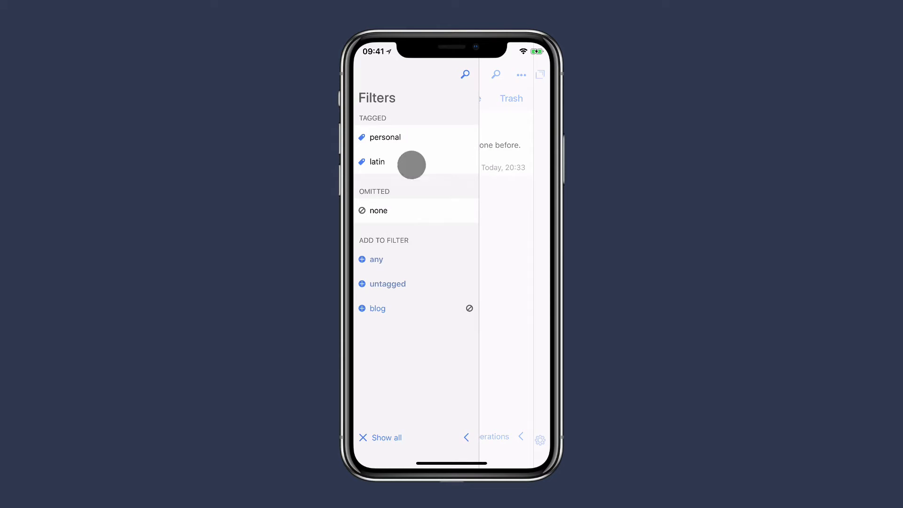
{"action": "left_click", "coordinate": [385, 137]}
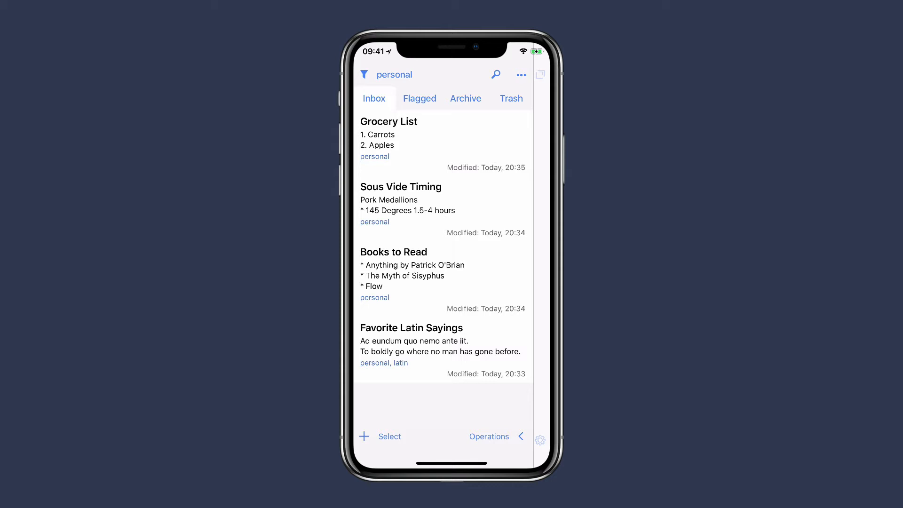
{"action": "left_click", "coordinate": [363, 74]}
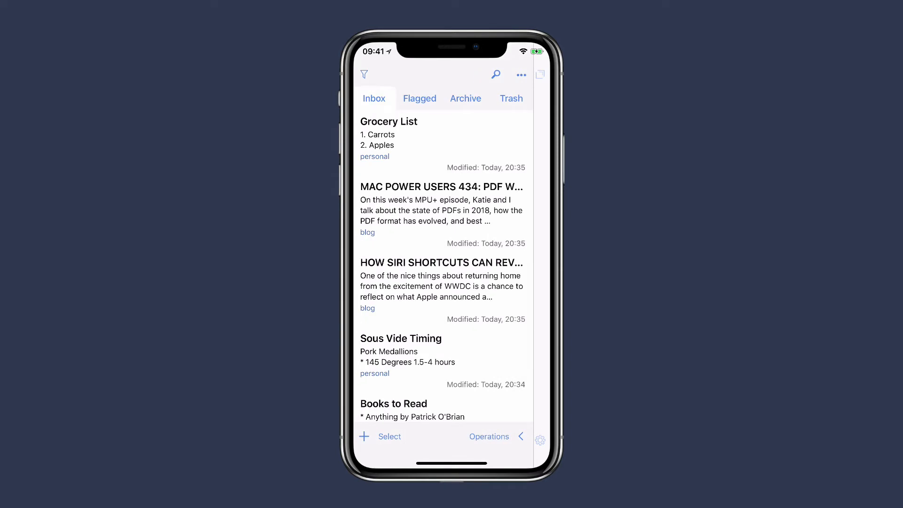
Open the Mac Power Users note and Favorite Latin Sayings to check their tags, returning to the list each time.
{"action": "left_click", "coordinate": [441, 186]}
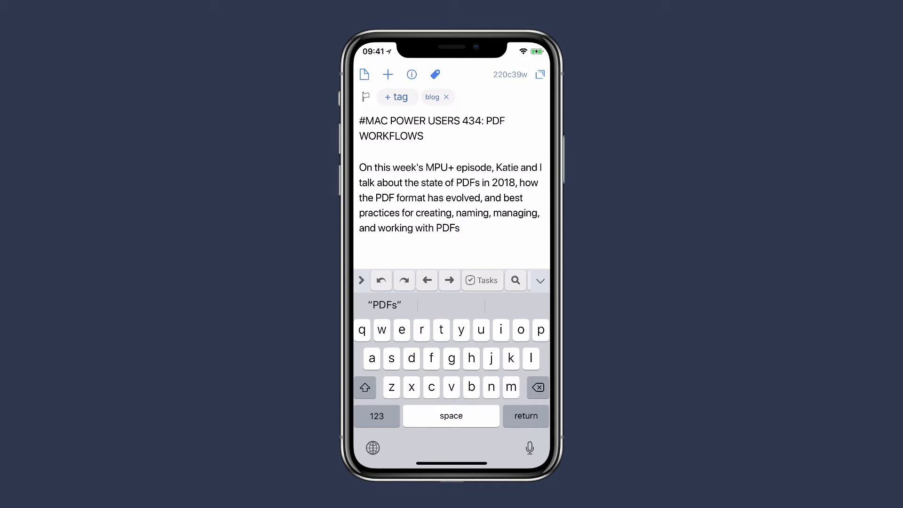
{"action": "left_click", "coordinate": [366, 97]}
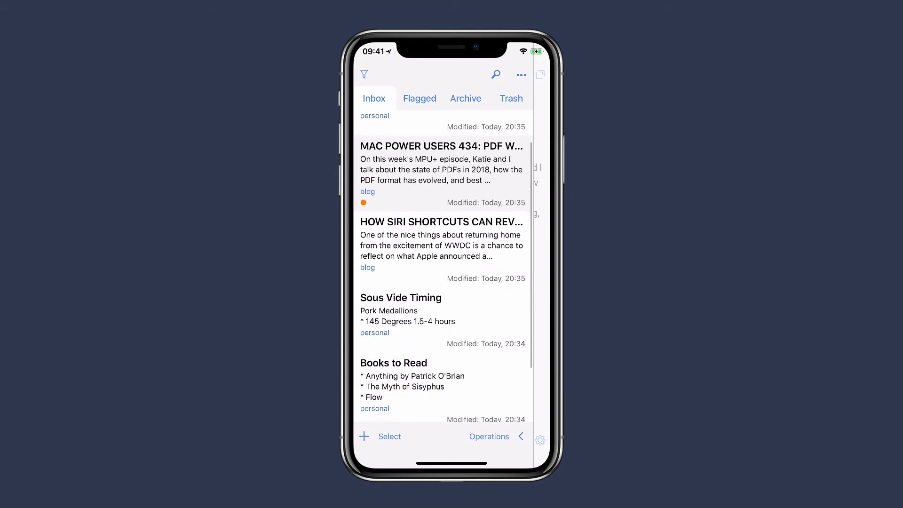
{"action": "scroll", "scroll_direction": "down", "scroll_amount": 3}
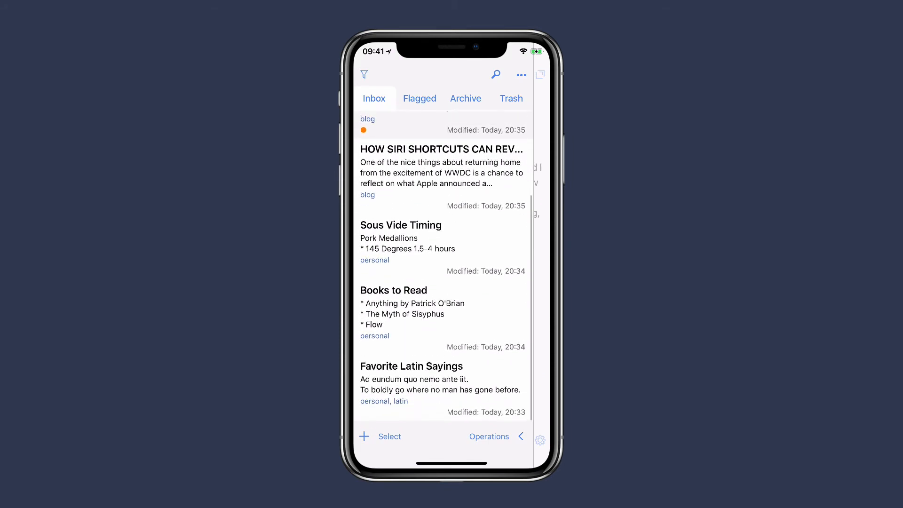
{"action": "left_click", "coordinate": [411, 366]}
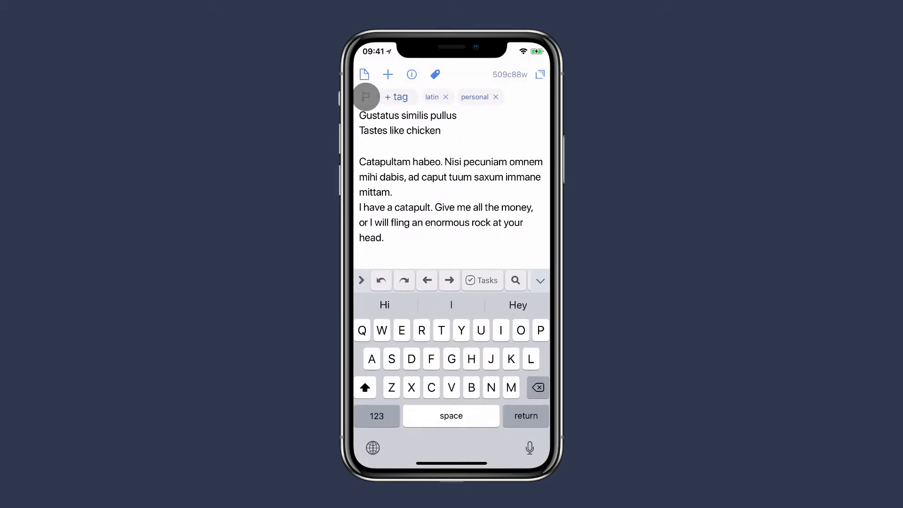
{"action": "left_click", "coordinate": [366, 97]}
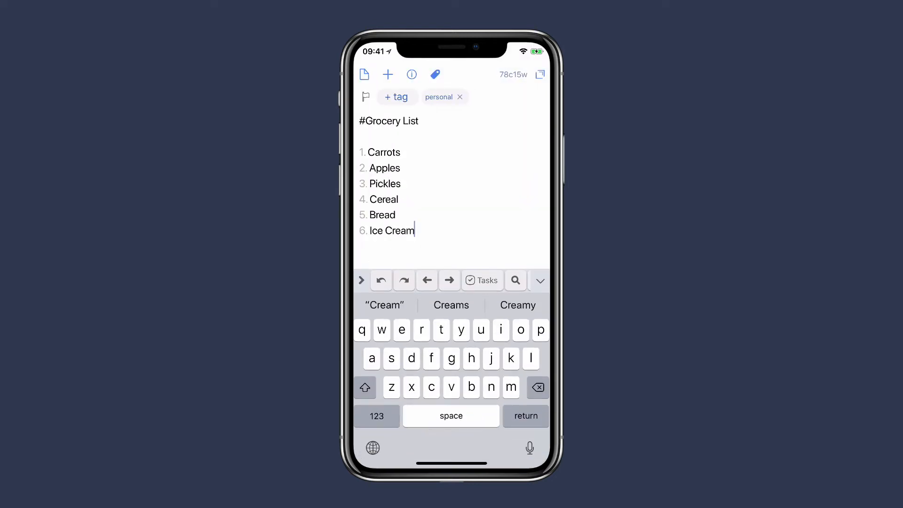
Tag Grocery List and Books to Read with lists.
{"action": "left_click", "coordinate": [397, 96]}
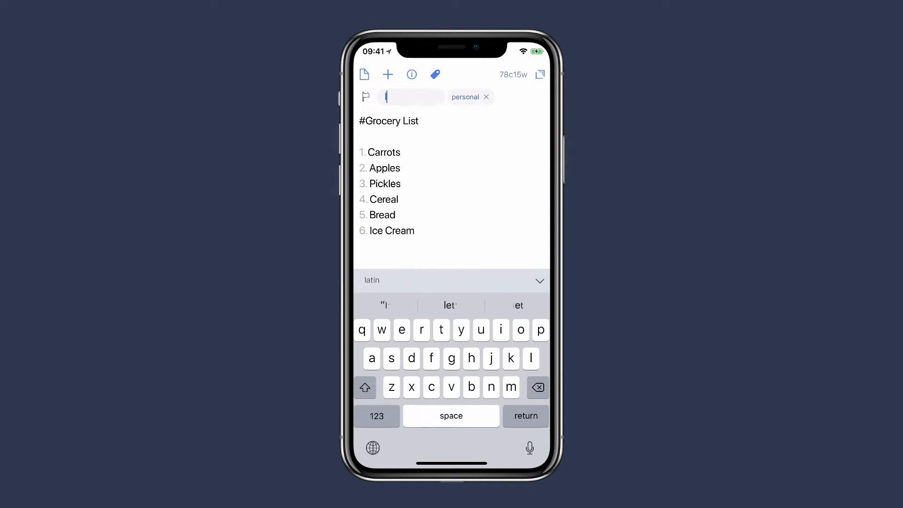
{"action": "type", "text": "lists"}
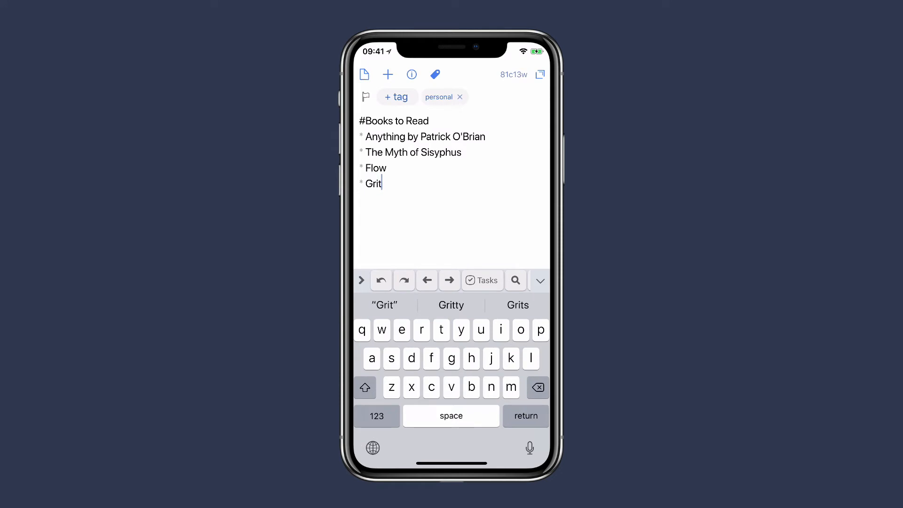
{"action": "left_click", "coordinate": [396, 96]}
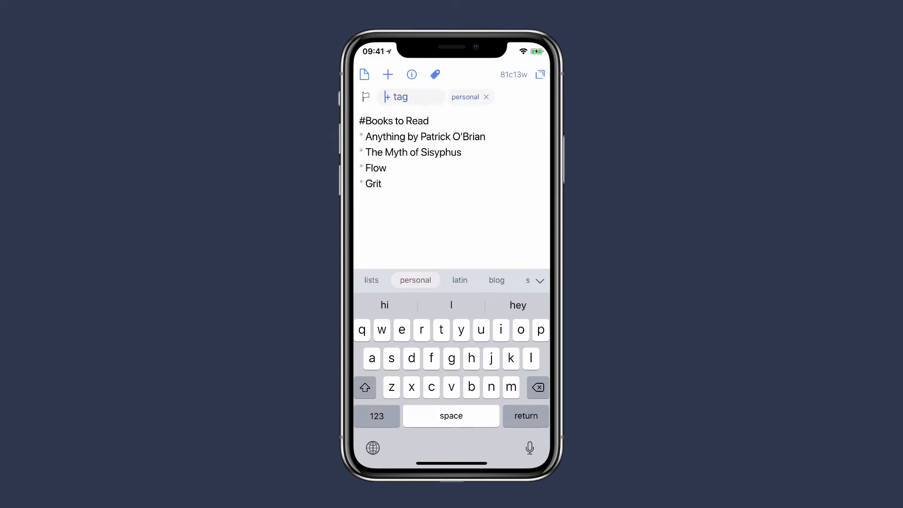
{"action": "left_click", "coordinate": [371, 280]}
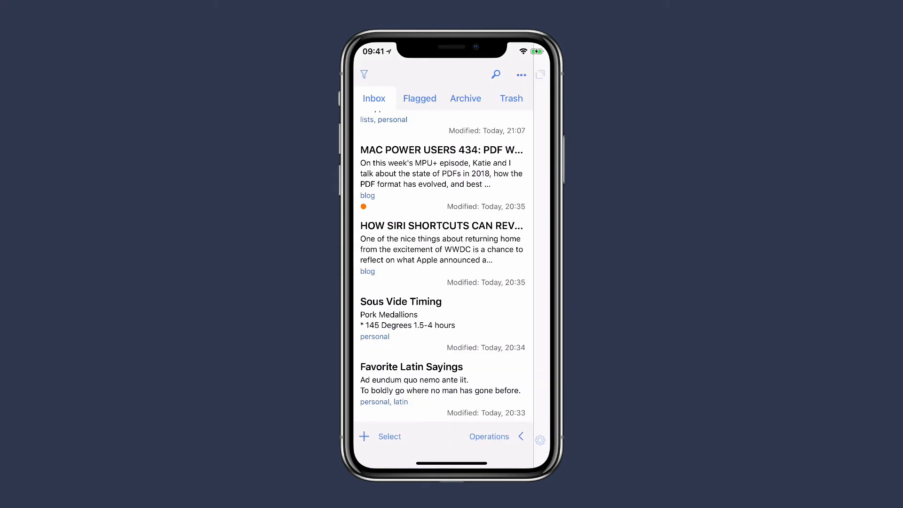
Filter the inbox to notes tagged personal and lists.
{"action": "left_click", "coordinate": [363, 74]}
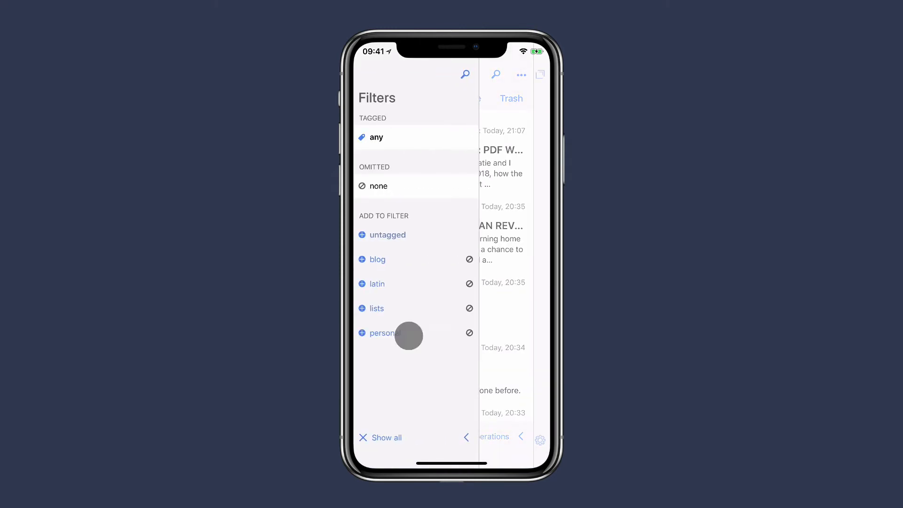
{"action": "left_click", "coordinate": [385, 333]}
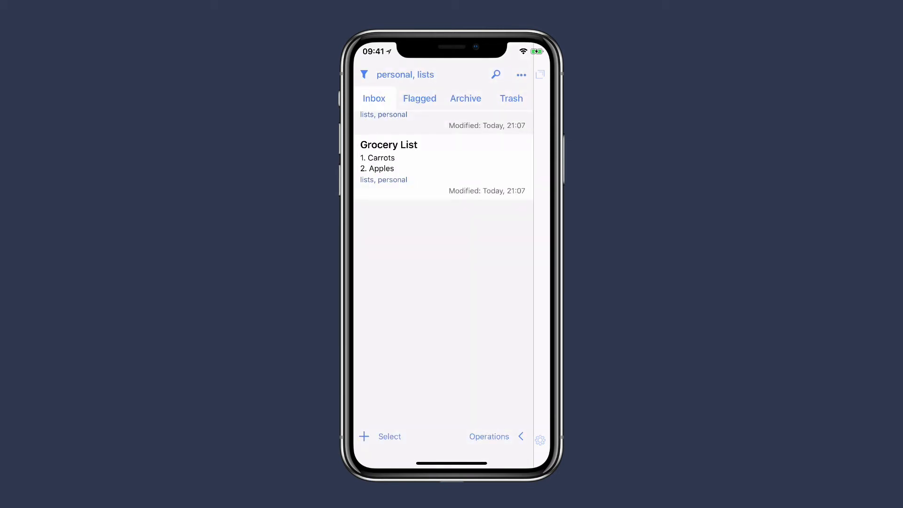
{"action": "scroll", "scroll_direction": "up", "scroll_amount": 3}
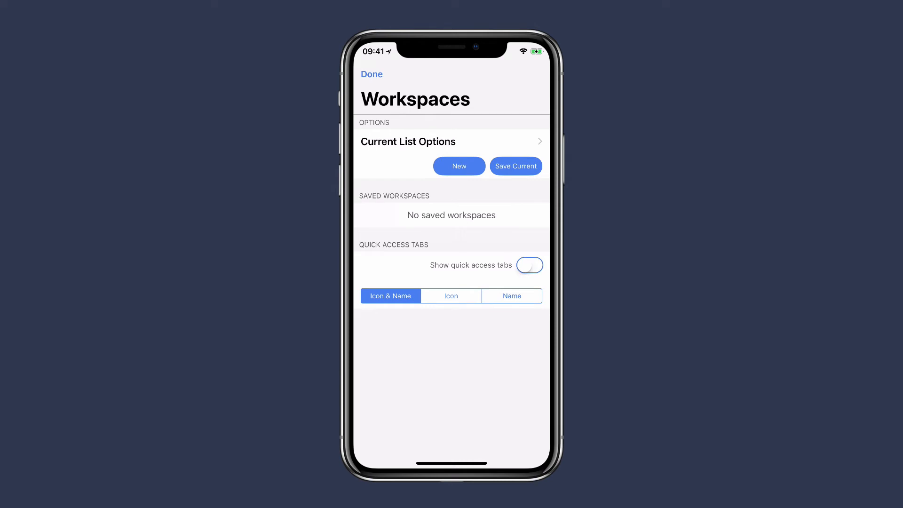
Save the filter as a workspace named Personal Lists, then show all notes again.
{"action": "left_click", "coordinate": [515, 166]}
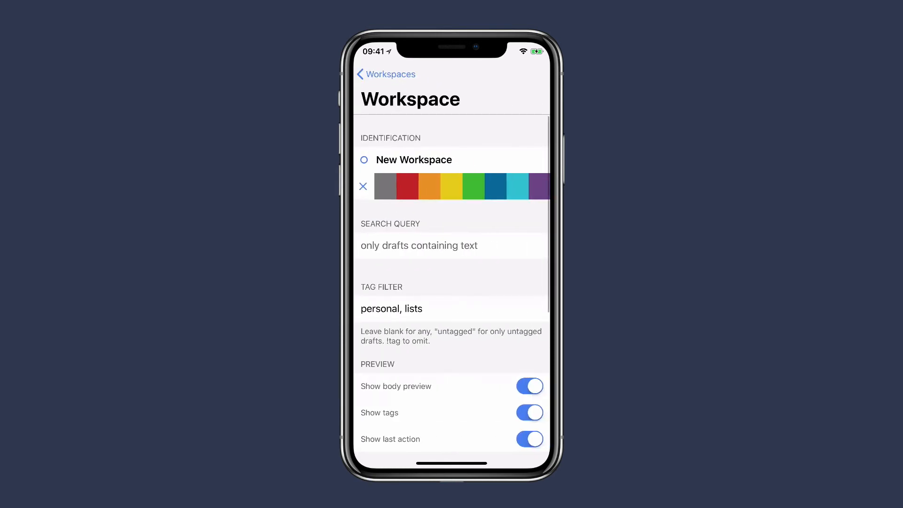
{"action": "type", "text": "Personal Lists"}
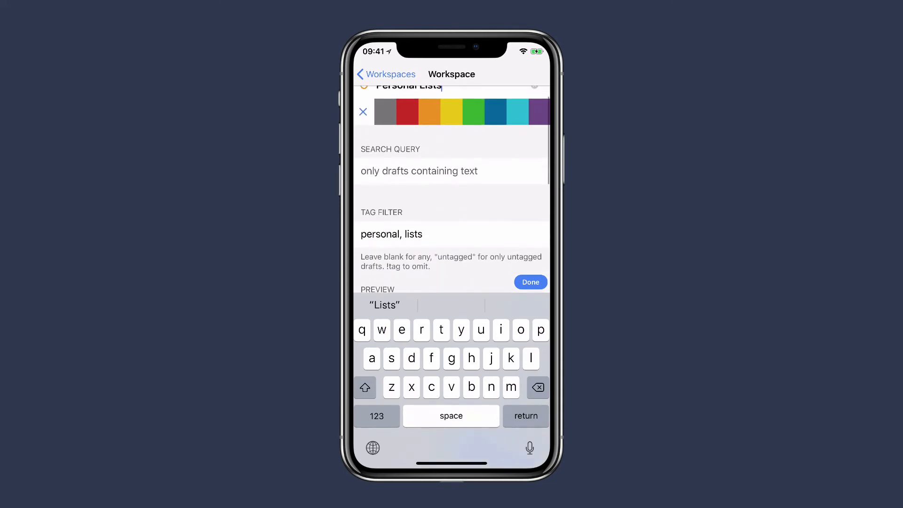
{"action": "scroll", "scroll_direction": "down", "scroll_amount": 3}
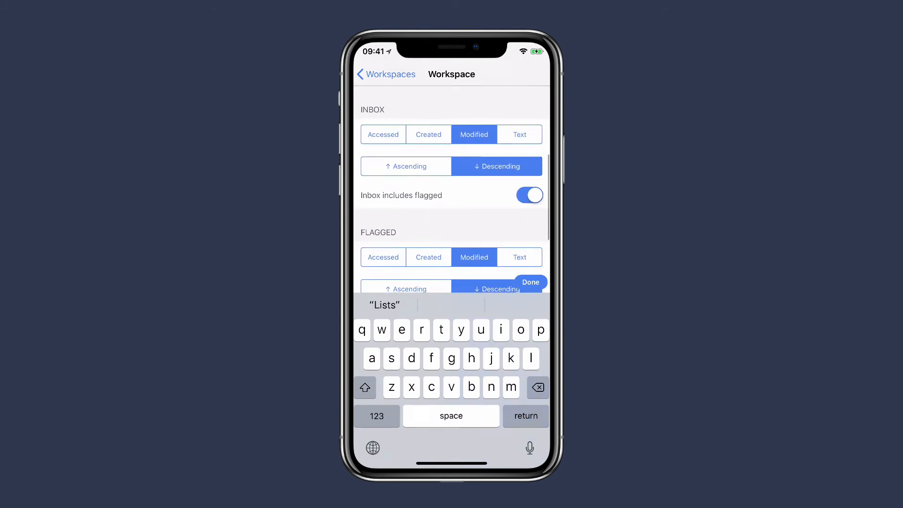
{"action": "scroll", "scroll_direction": "down", "scroll_amount": 3}
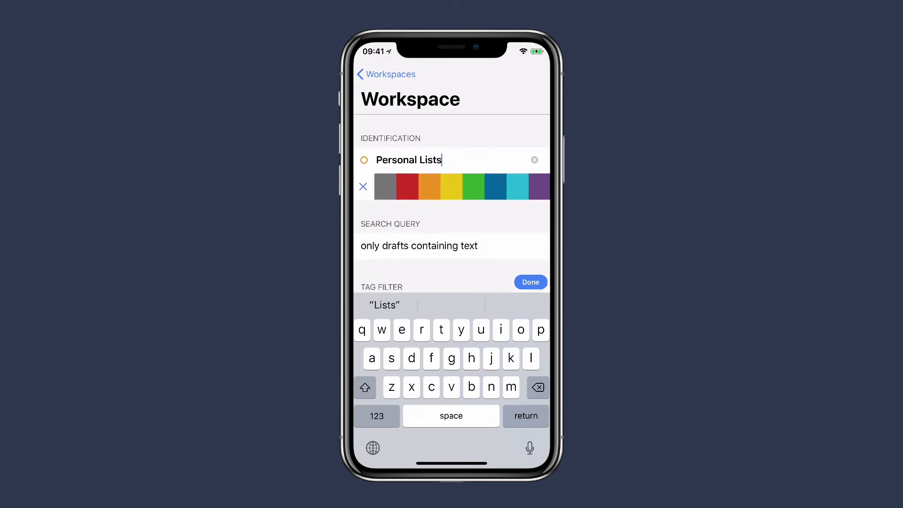
{"action": "left_click", "coordinate": [529, 282]}
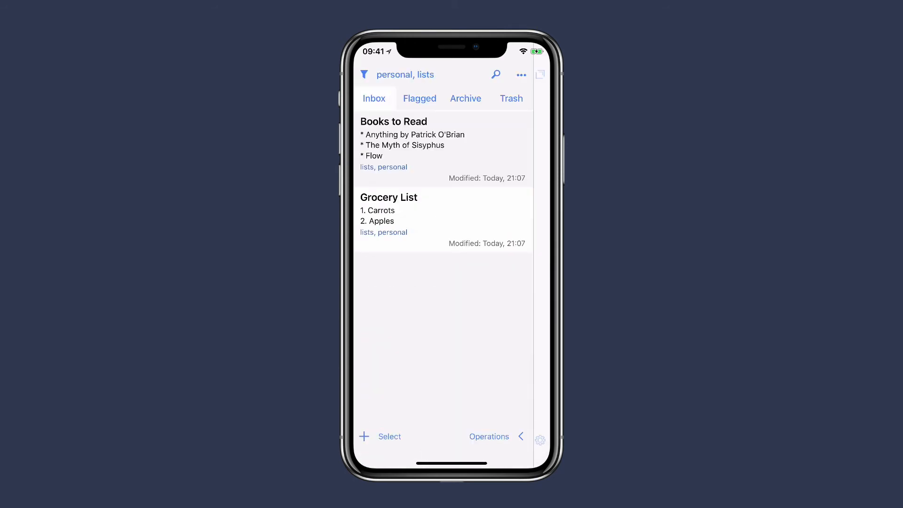
{"action": "left_click", "coordinate": [363, 75]}
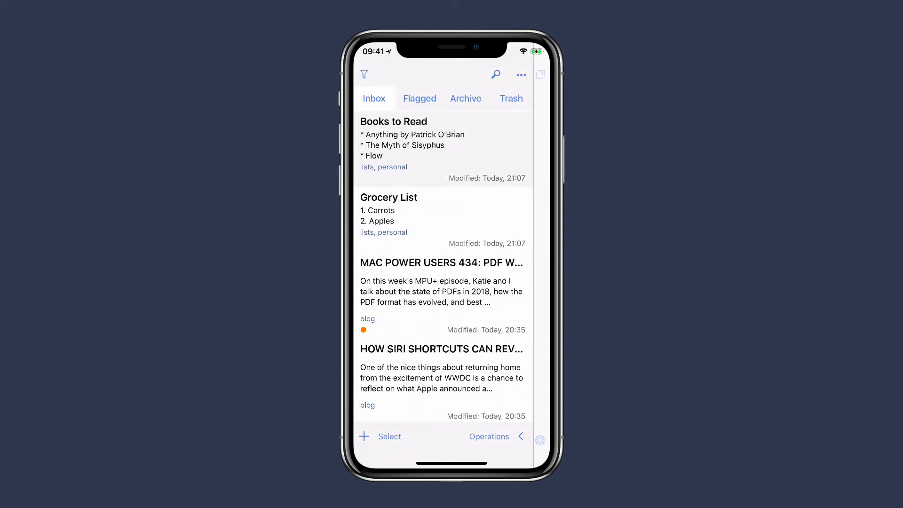
Load the Personal Lists workspace and open its settings for editing.
{"action": "left_click", "coordinate": [521, 75]}
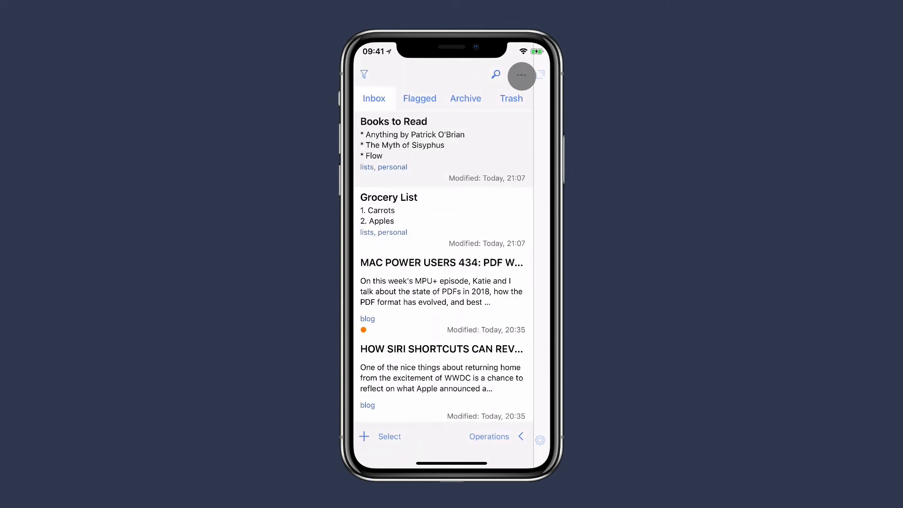
{"action": "left_click", "coordinate": [520, 75]}
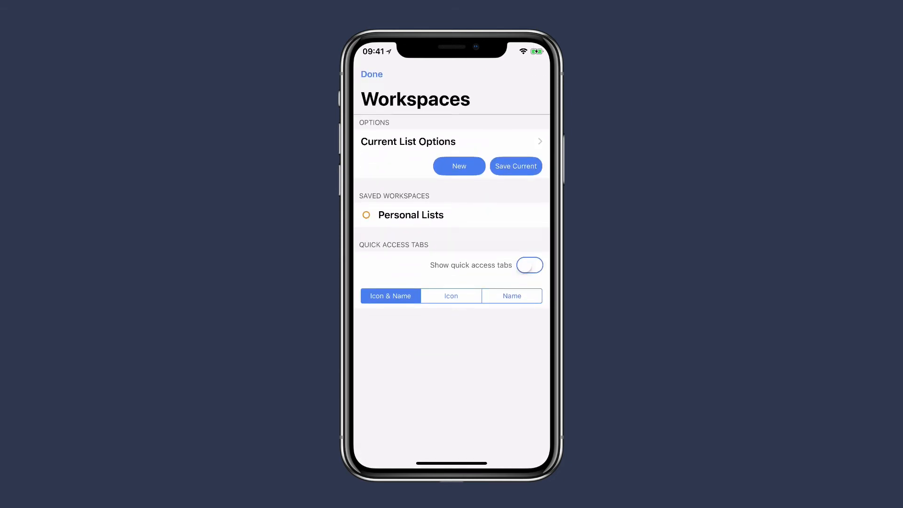
{"action": "left_click", "coordinate": [371, 74]}
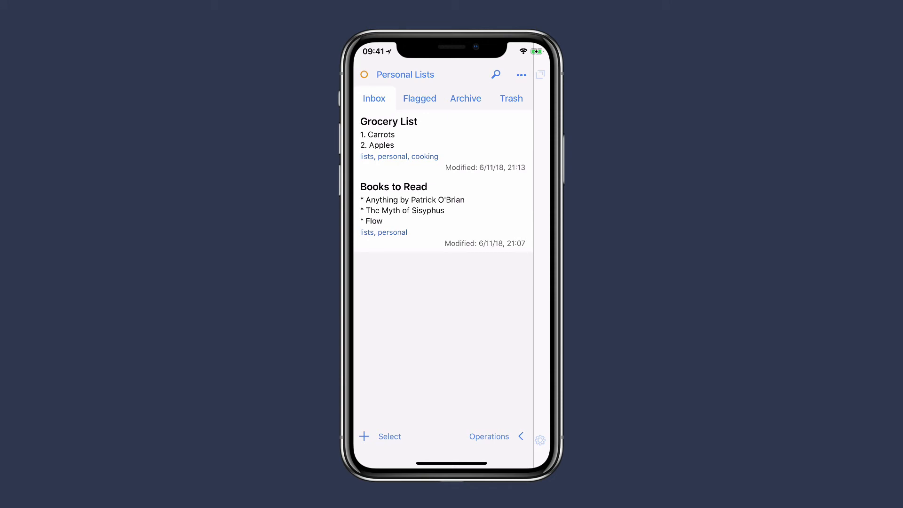
{"action": "left_click", "coordinate": [520, 76]}
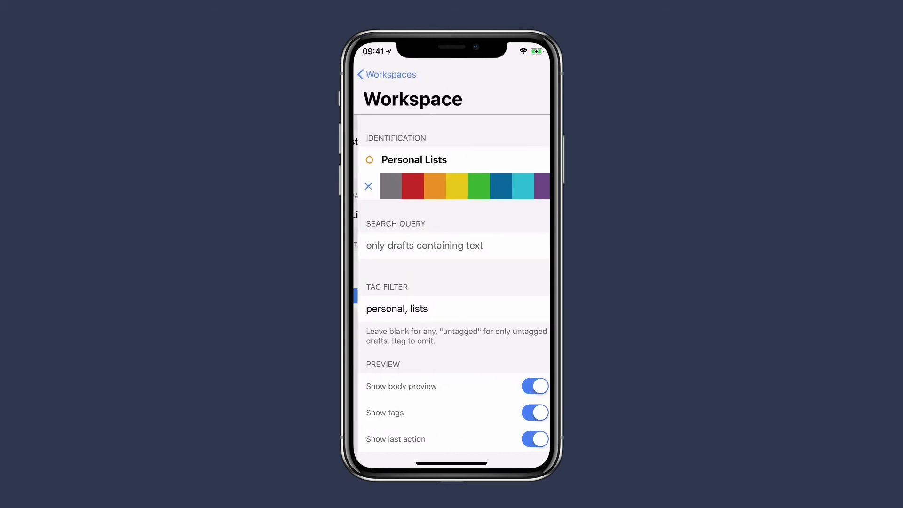
Give Personal Lists a red gear icon and go back to the saved workspaces.
{"action": "left_click", "coordinate": [368, 159]}
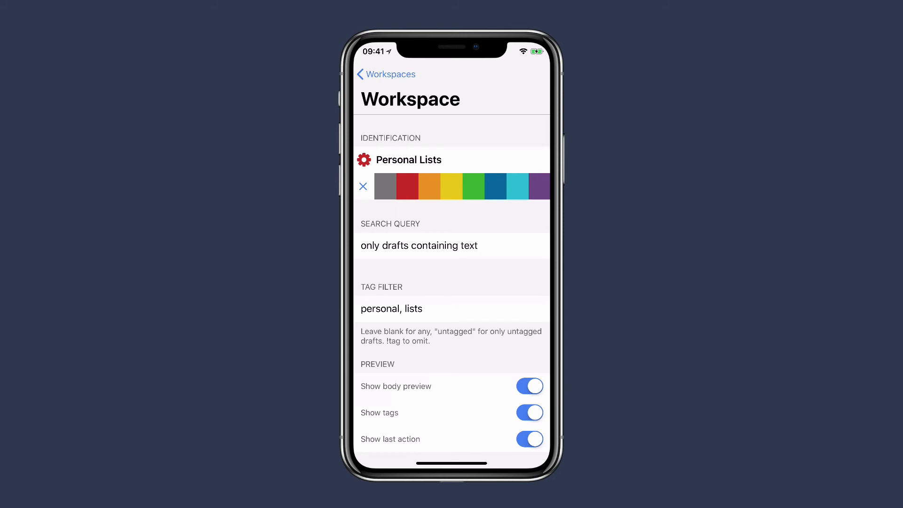
{"action": "left_click", "coordinate": [386, 73]}
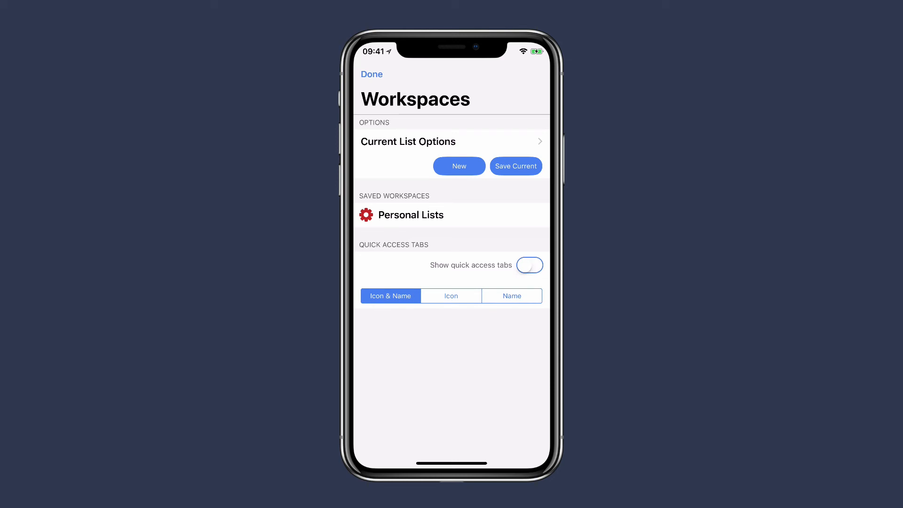
Switch on Show quick access tabs for workspaces and return to the notes list.
{"action": "left_click", "coordinate": [529, 265]}
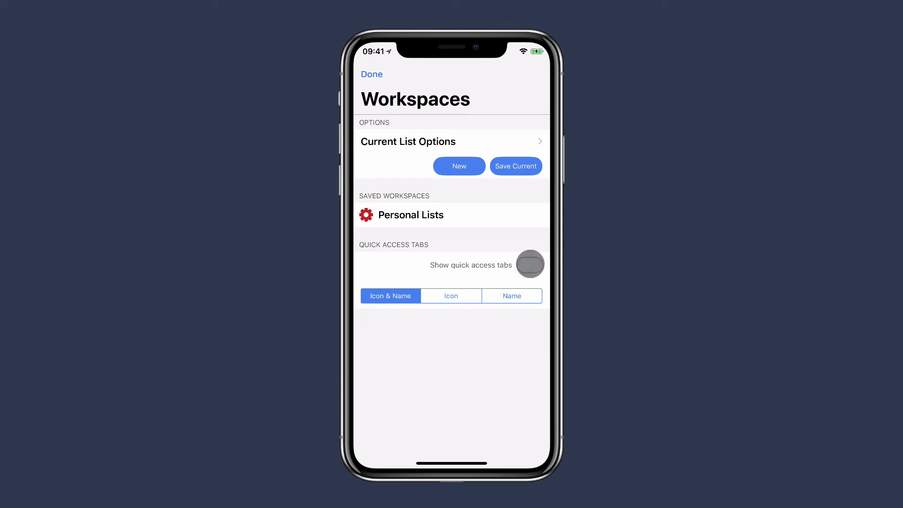
{"action": "left_click", "coordinate": [530, 265]}
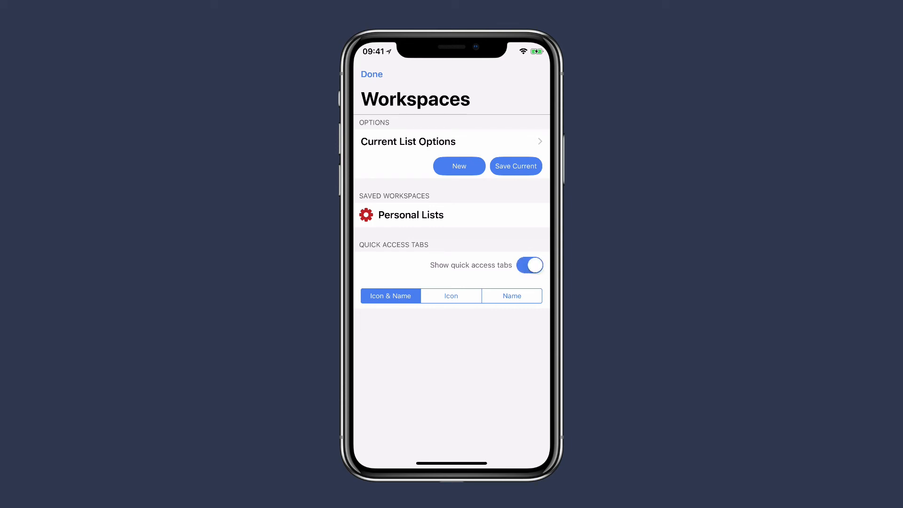
{"action": "left_click", "coordinate": [372, 73]}
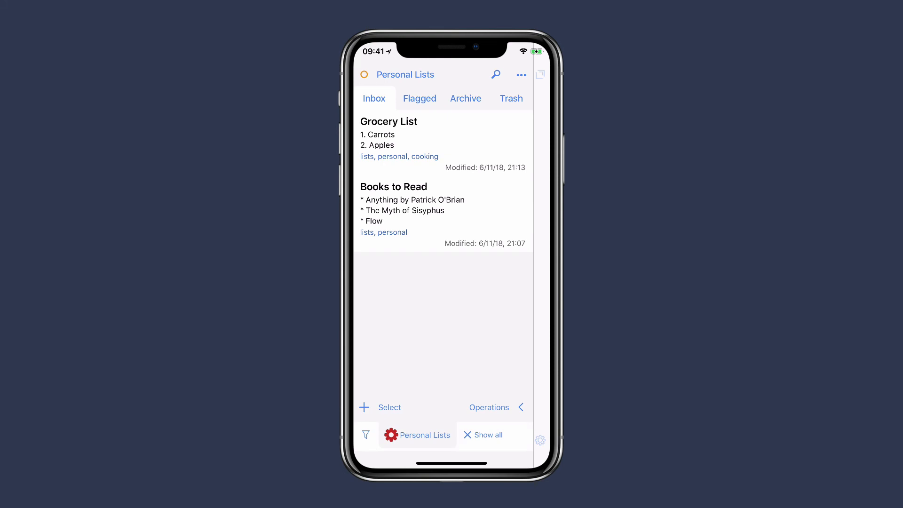
Apply the Personal Lists tab, then show all drafts again.
{"action": "left_click", "coordinate": [416, 434]}
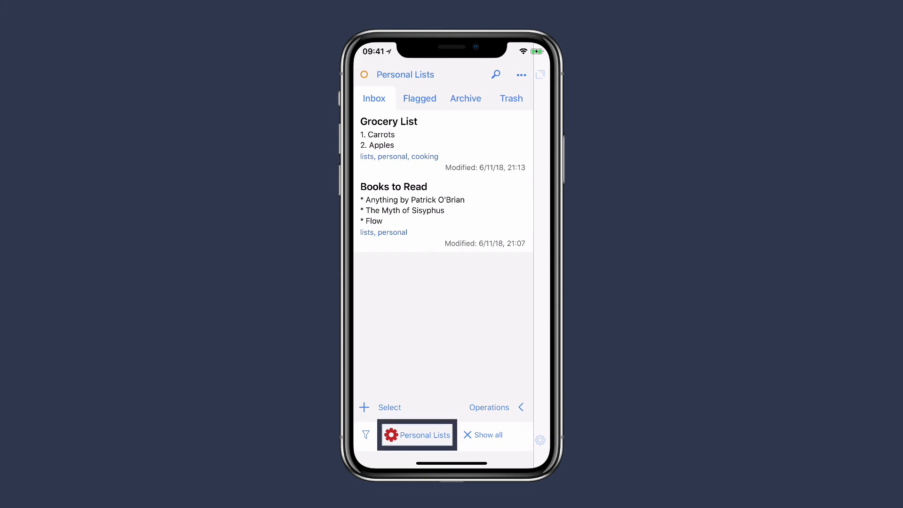
{"action": "left_click", "coordinate": [416, 434]}
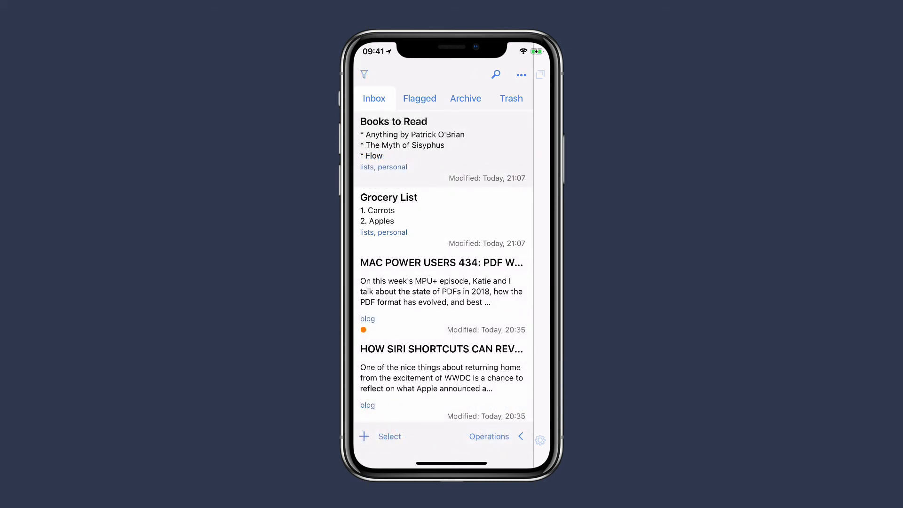
Select Sous Vide Timing and Grocery List and bring up the batch Operations menu.
{"action": "scroll", "scroll_direction": "down", "scroll_amount": 3}
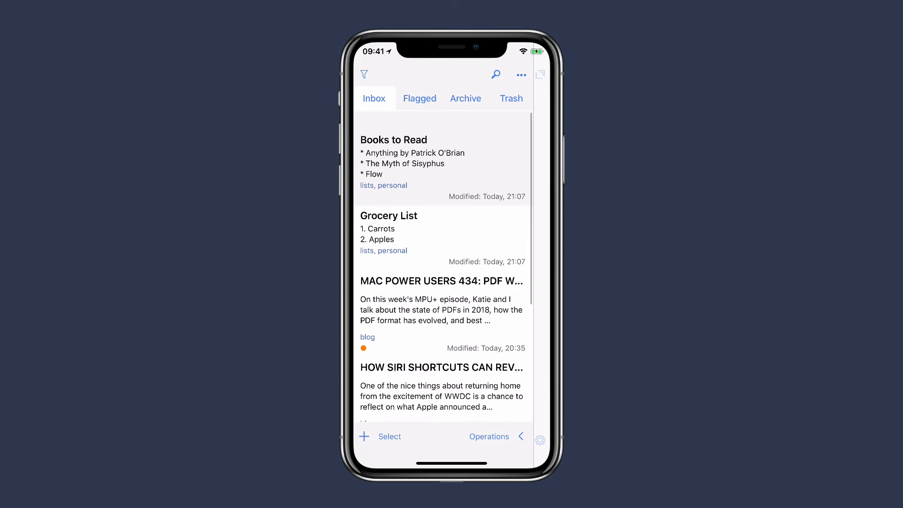
{"action": "scroll", "scroll_direction": "down", "scroll_amount": 3}
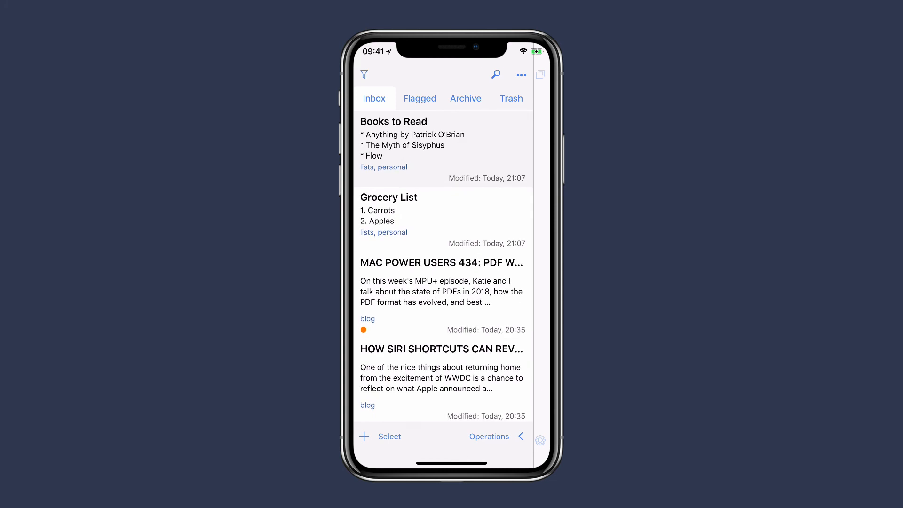
{"action": "left_click", "coordinate": [390, 436]}
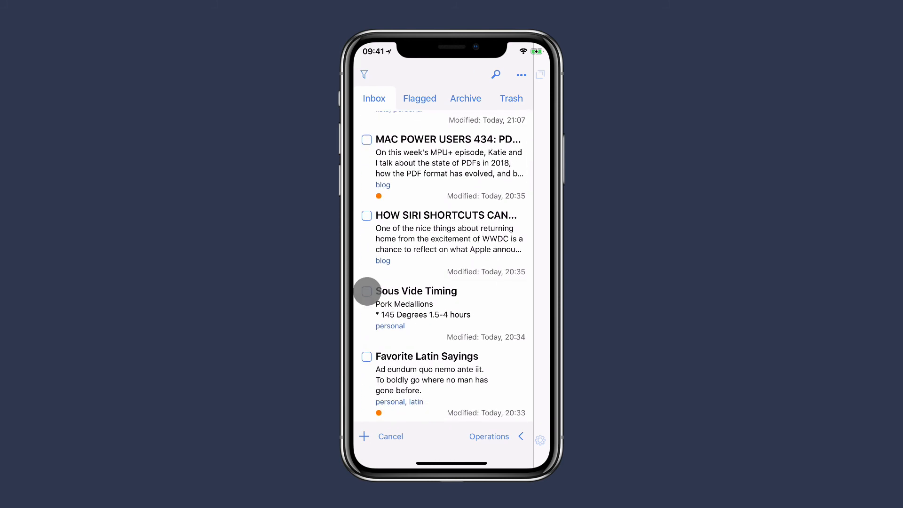
{"action": "left_click", "coordinate": [366, 292]}
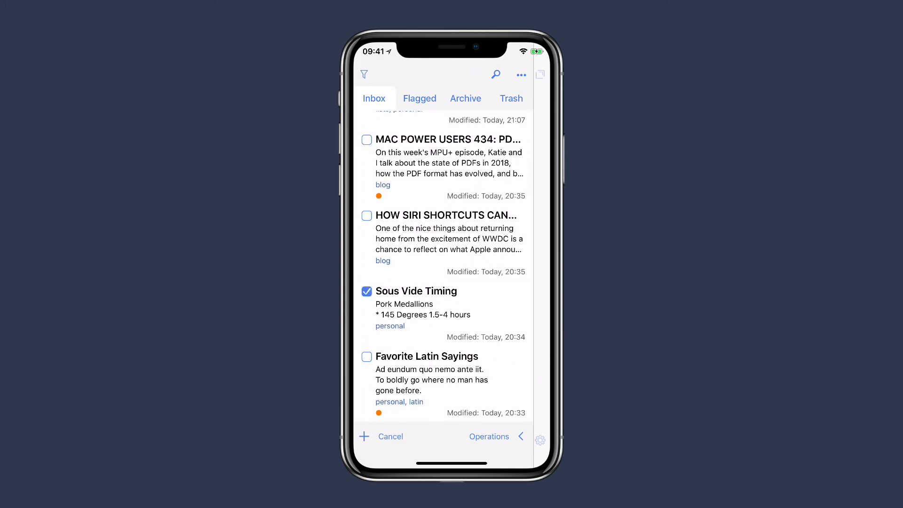
{"action": "left_click", "coordinate": [489, 435]}
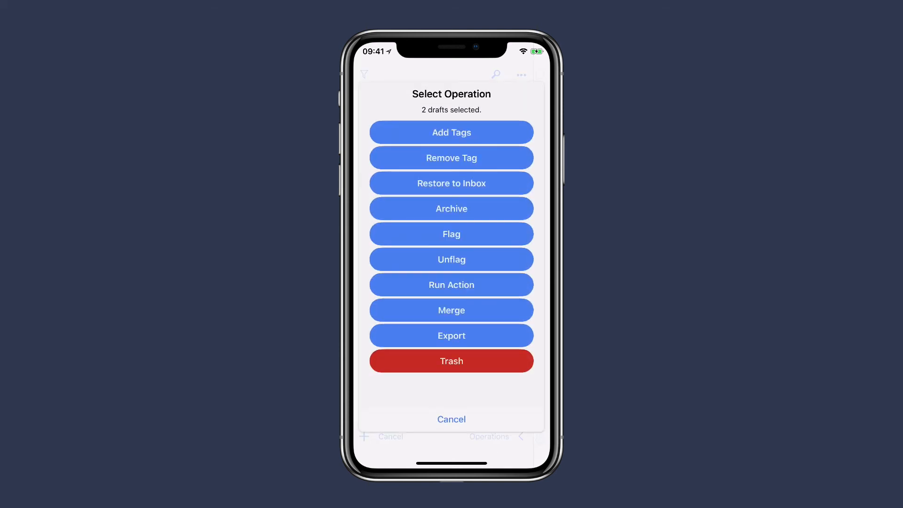
Add the tag 'cooking' to both selected drafts via Add Tags.
{"action": "left_click", "coordinate": [451, 131]}
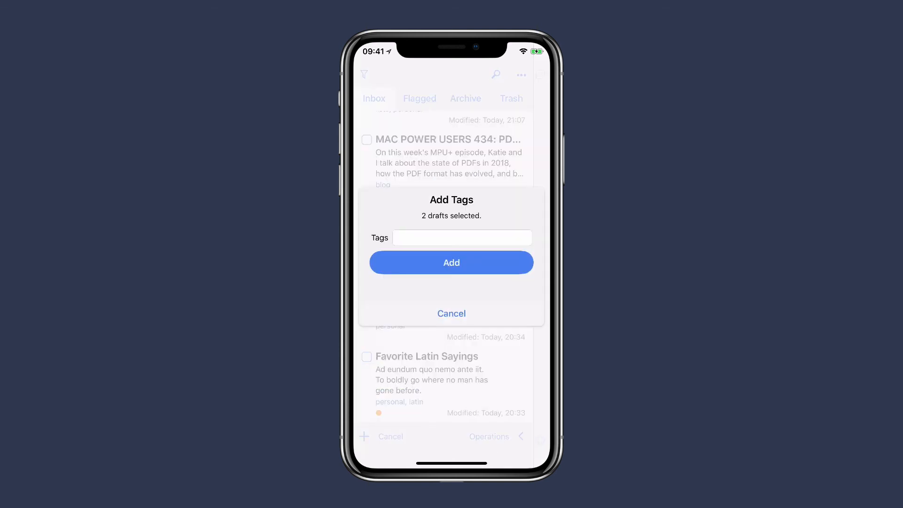
{"action": "type", "text": "c"}
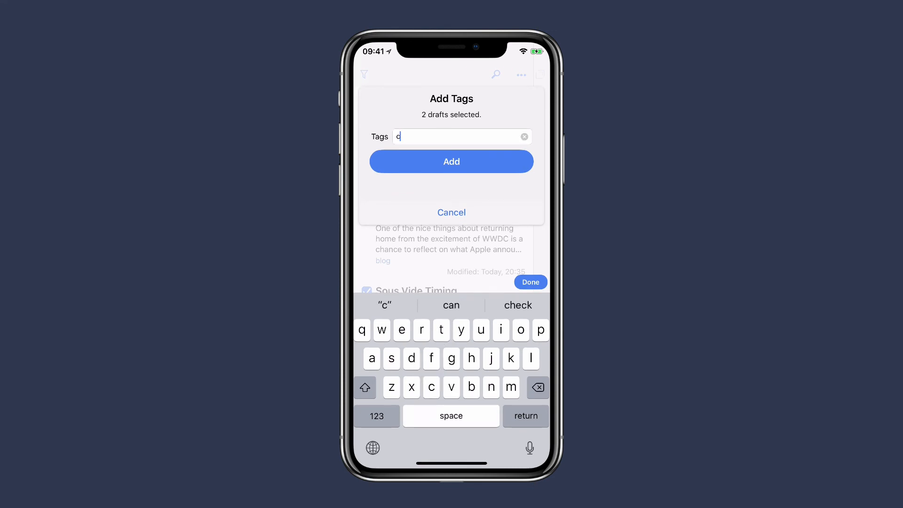
{"action": "type", "text": "ooking"}
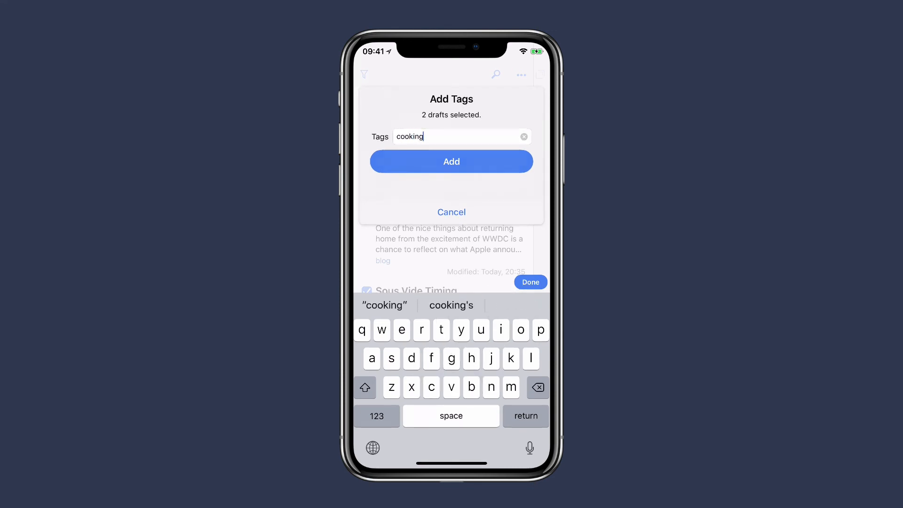
{"action": "left_click", "coordinate": [450, 161]}
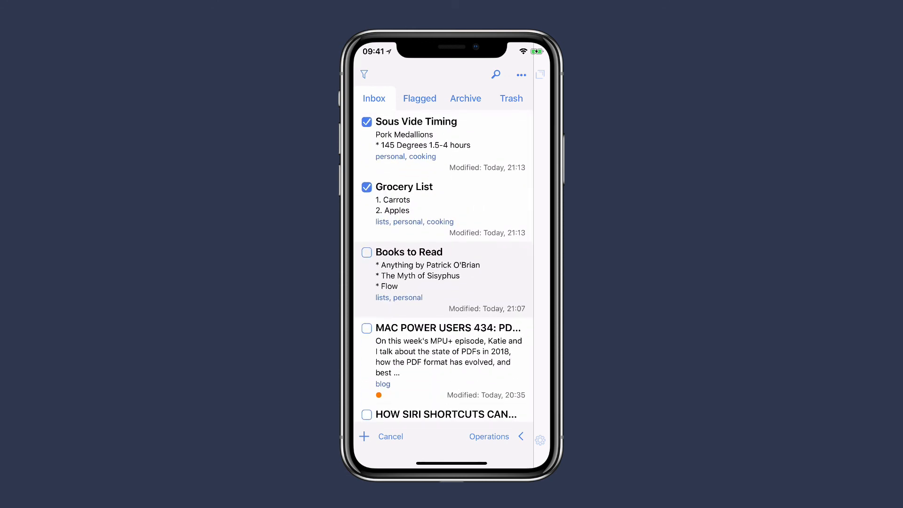
{"action": "left_click", "coordinate": [390, 436]}
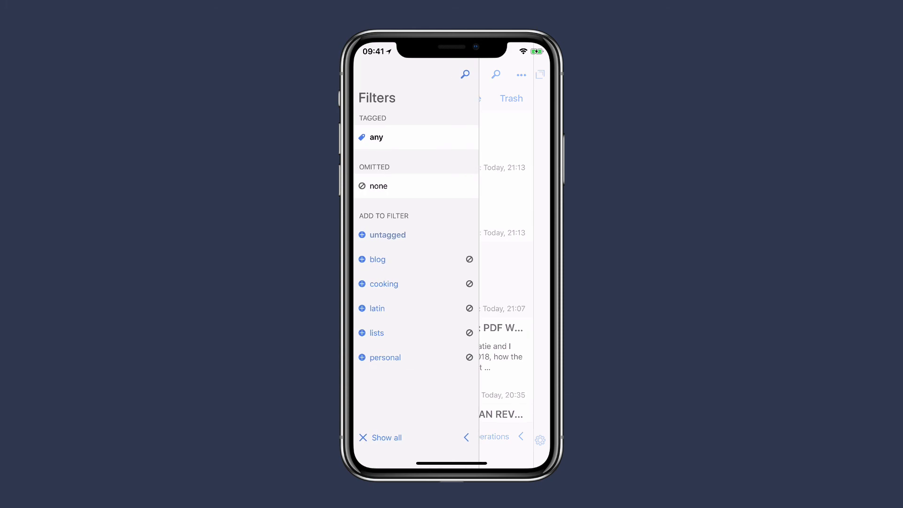
Filter the inbox to the cooking tag, leaving only Sous Vide Timing and Grocery List.
{"action": "left_click", "coordinate": [362, 283]}
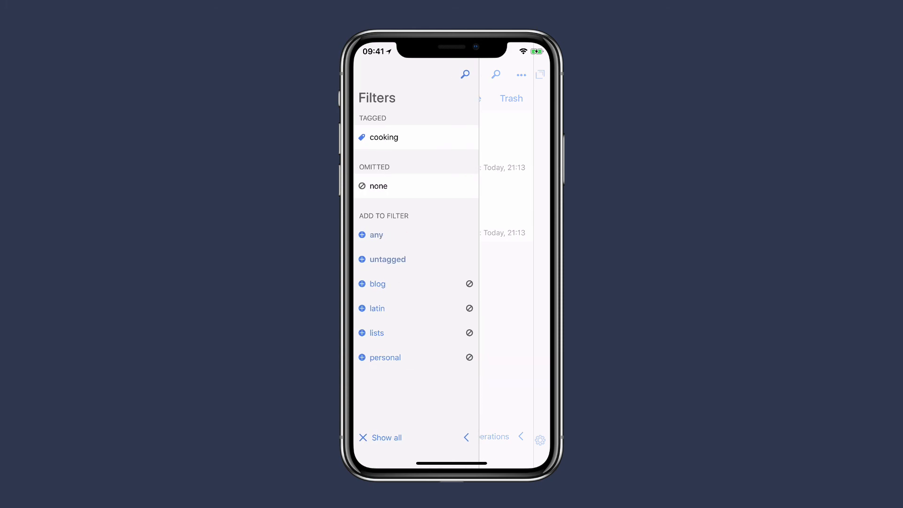
{"action": "left_click", "coordinate": [383, 137]}
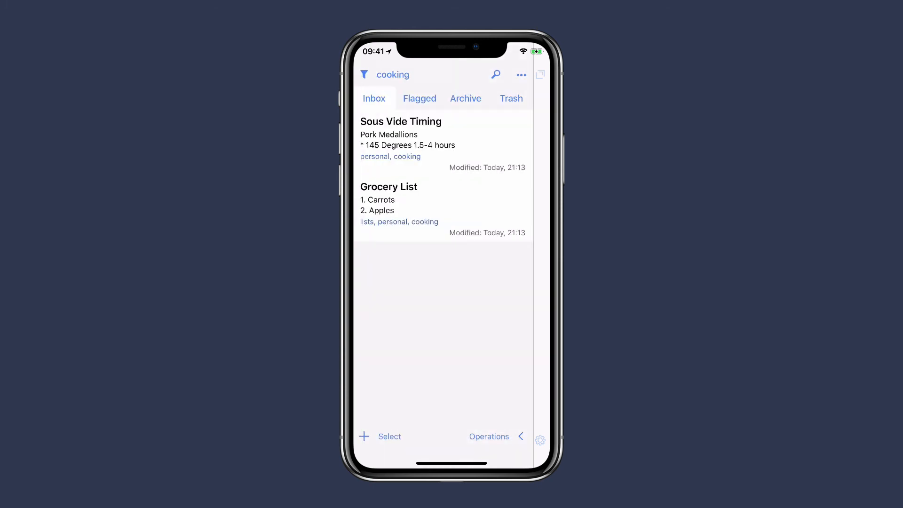